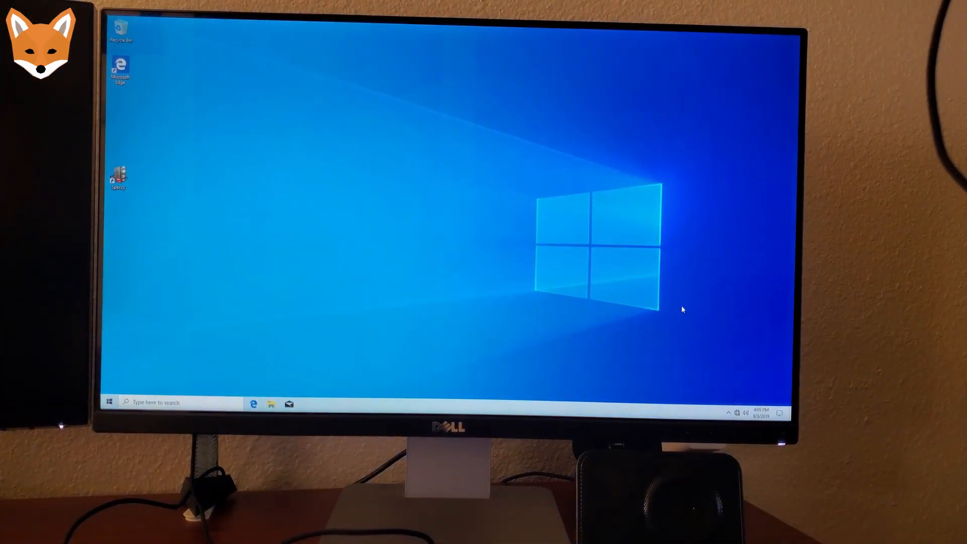
pyautogui.moveTo(474, 277)
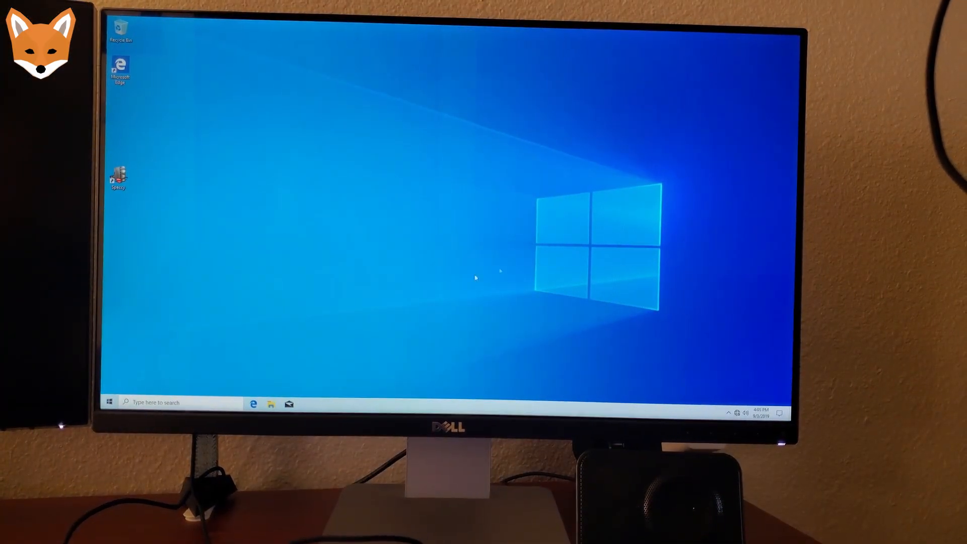
pyautogui.moveTo(511, 231)
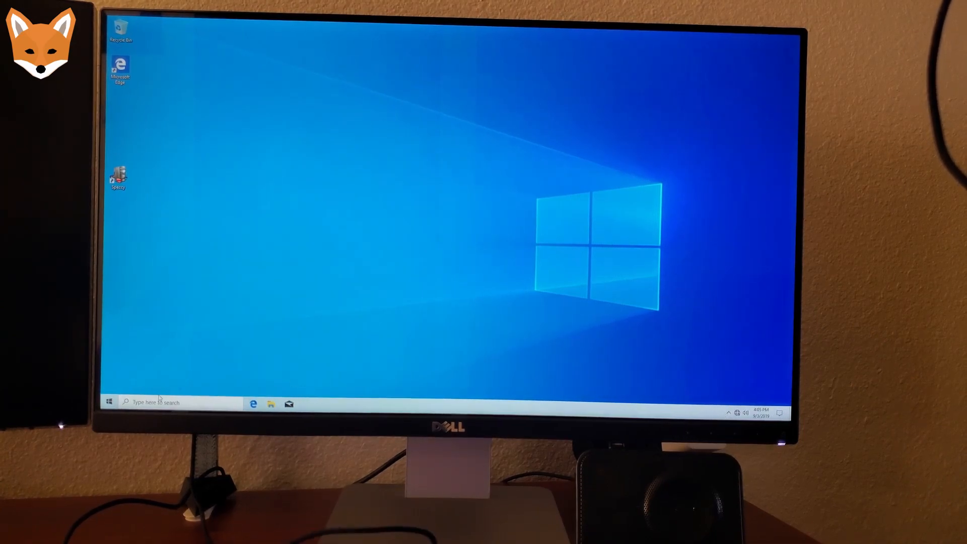
# - Search the Start menu for 'update' and open the Check for updates result
pyautogui.click(109, 402)
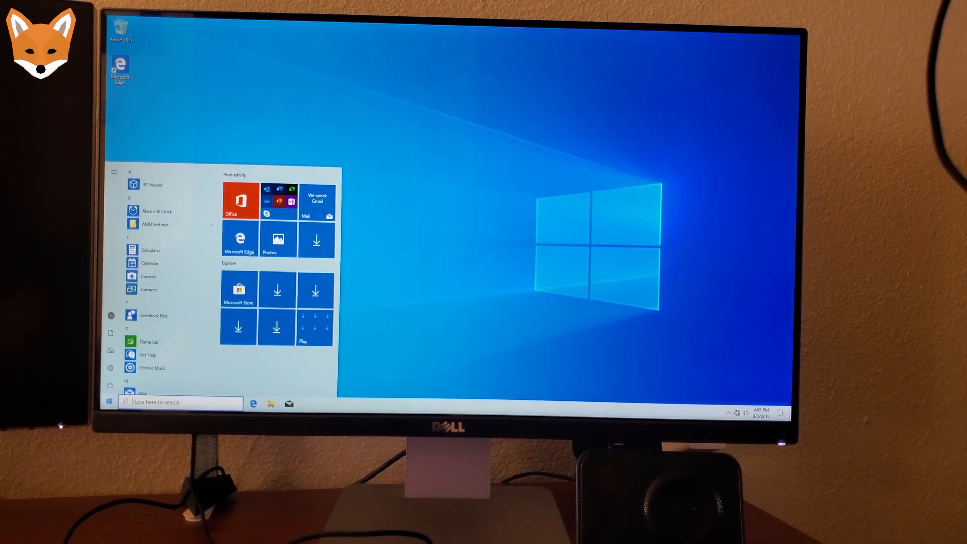
pyautogui.write('update')
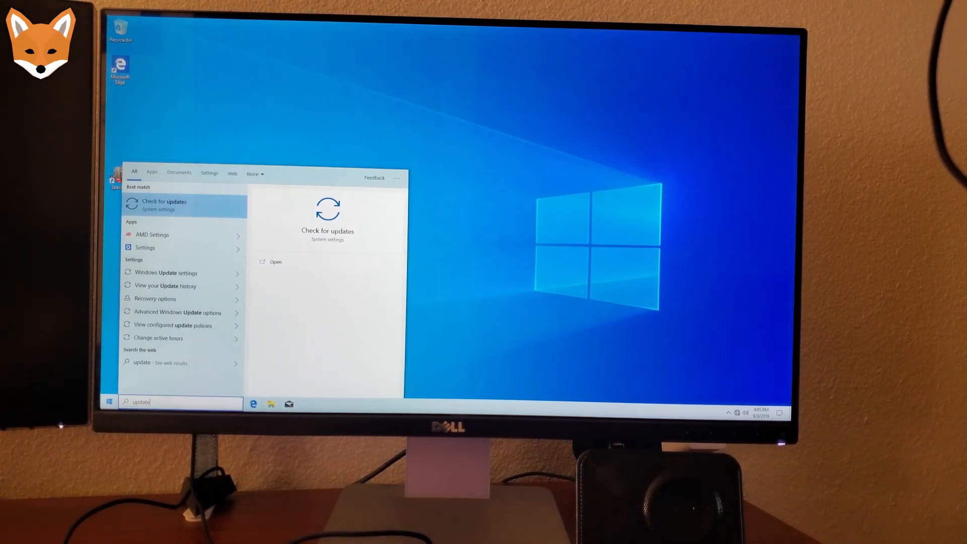
pyautogui.click(164, 204)
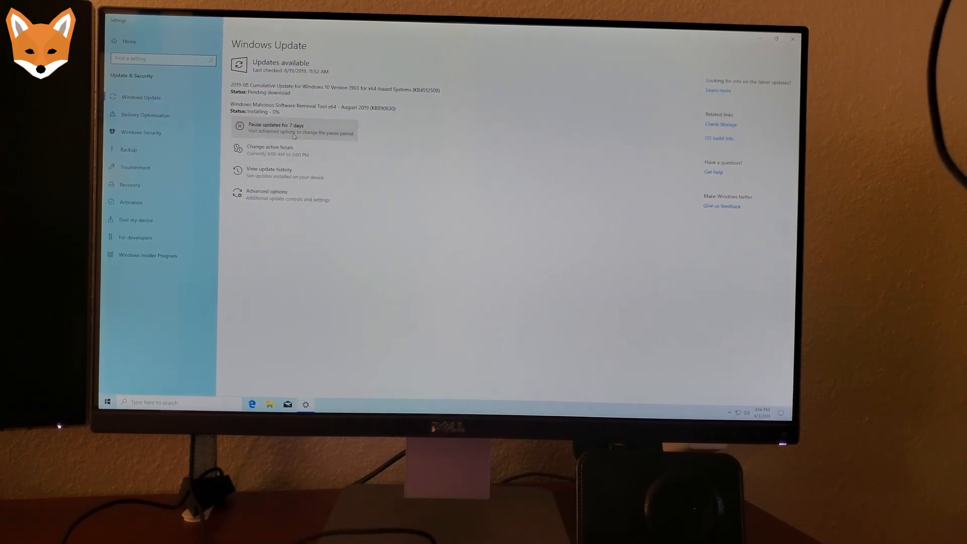
# - Pause Windows updates for 7 days, then resume them
pyautogui.click(274, 128)
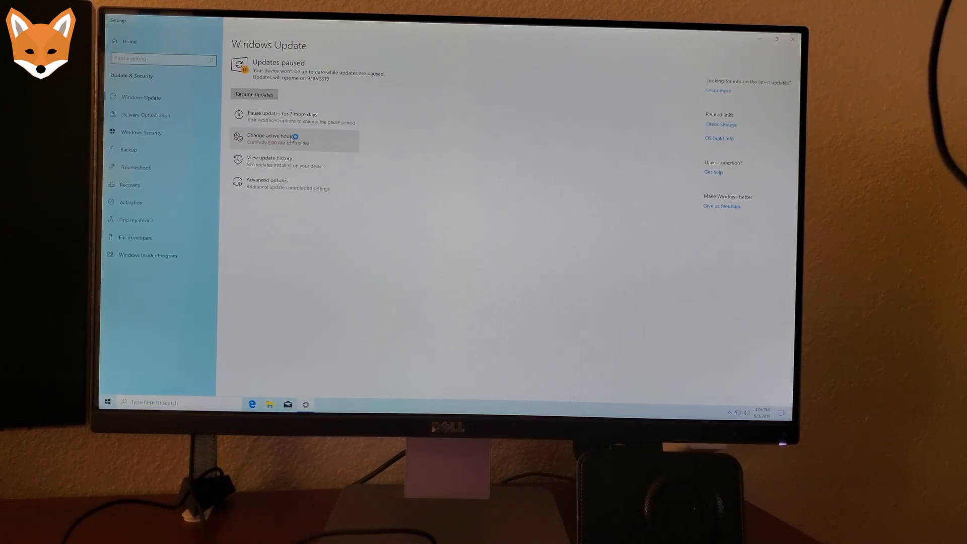
pyautogui.click(253, 93)
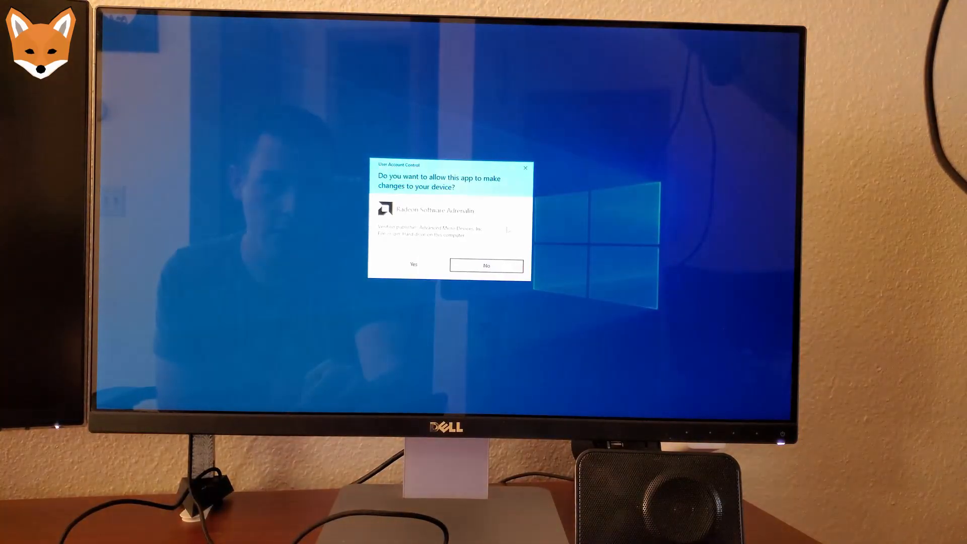
# - Allow the AMD Radeon installer through UAC and extract it to the default folder
pyautogui.click(413, 265)
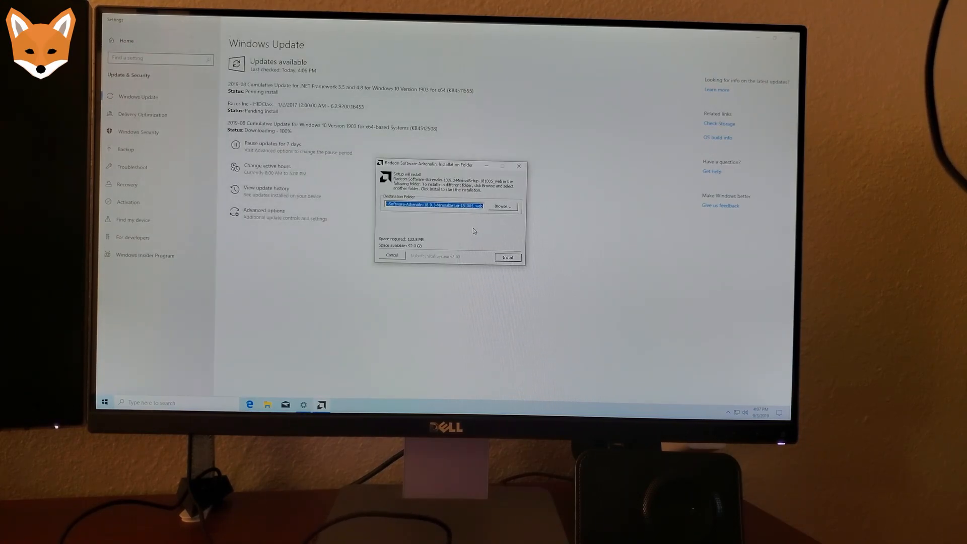
pyautogui.click(506, 257)
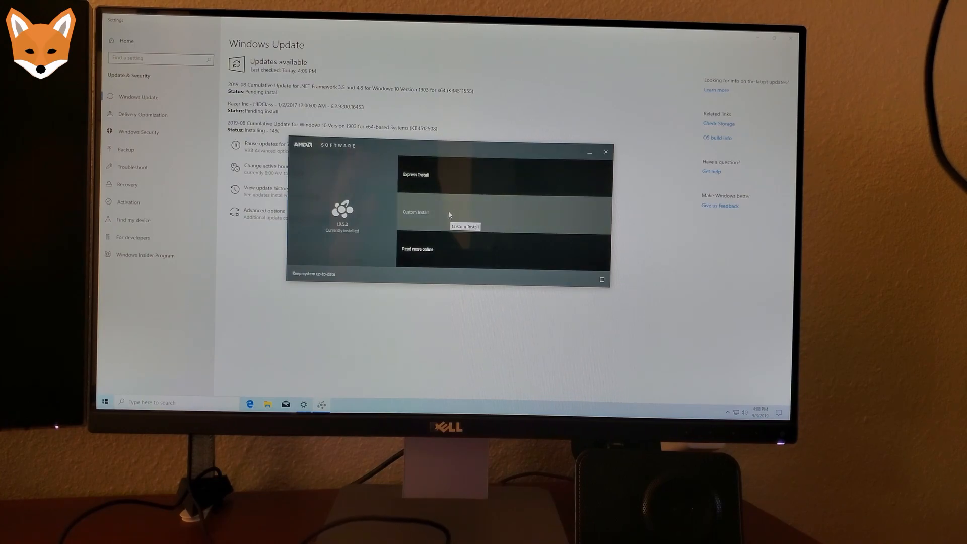
# - Install Radeon Software Adrenalin 2019 Edition 19.8.2 and restart to finish
pyautogui.click(415, 174)
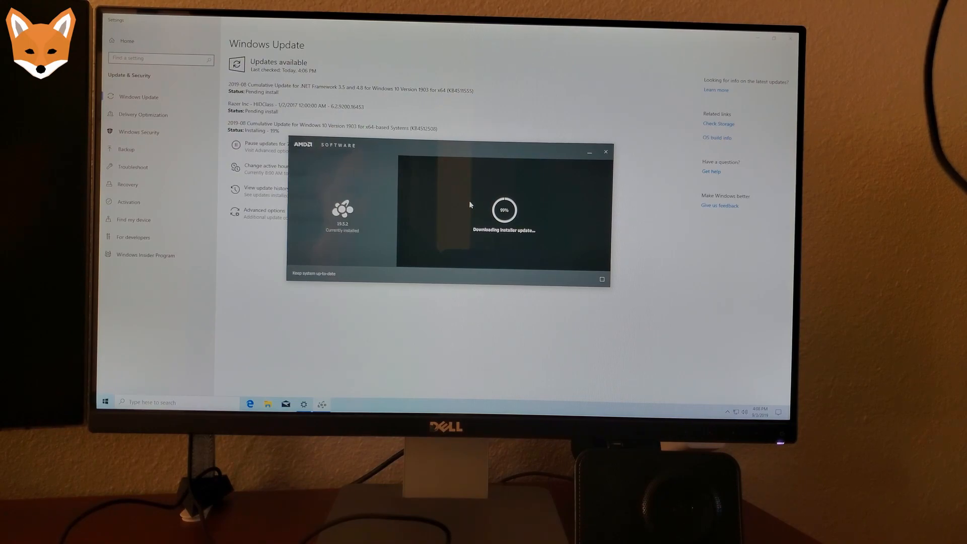
pyautogui.click(604, 152)
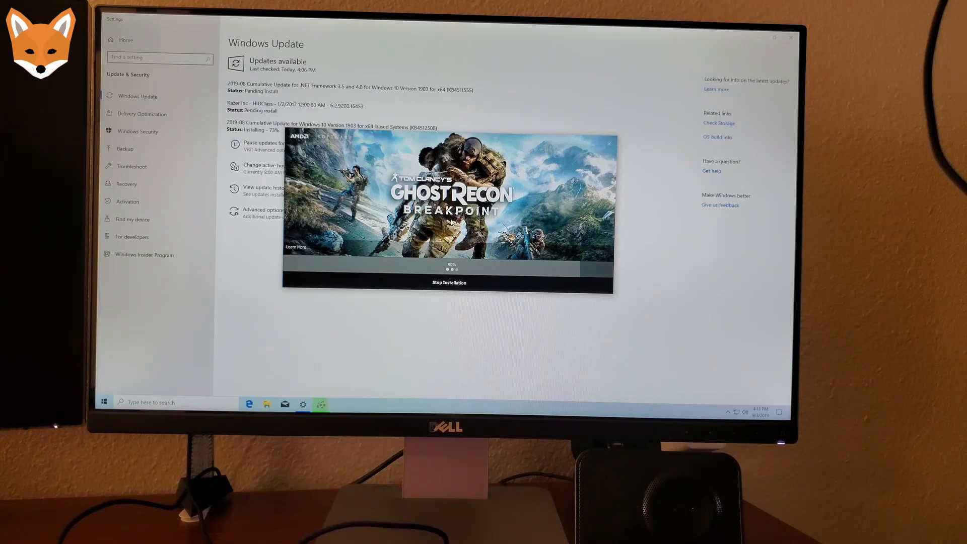
pyautogui.click(594, 284)
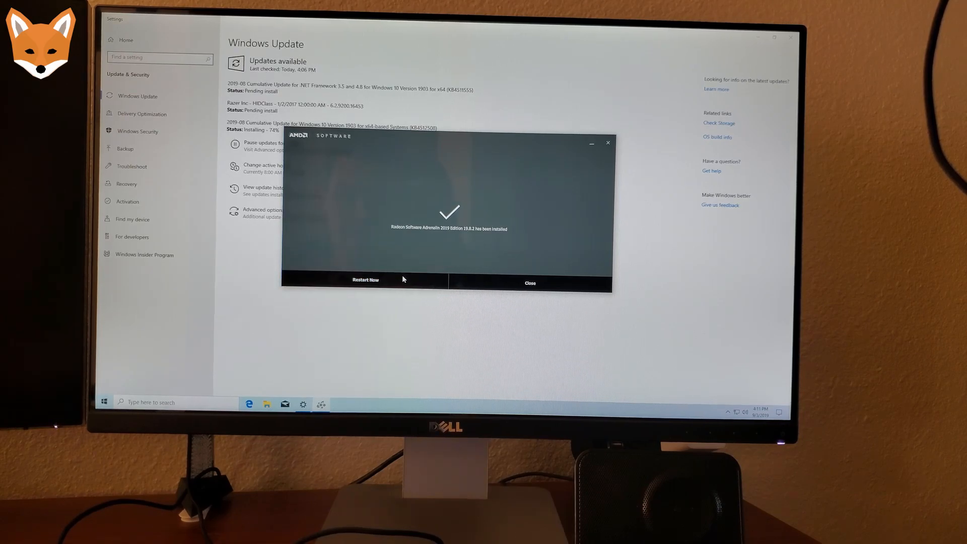
pyautogui.click(365, 281)
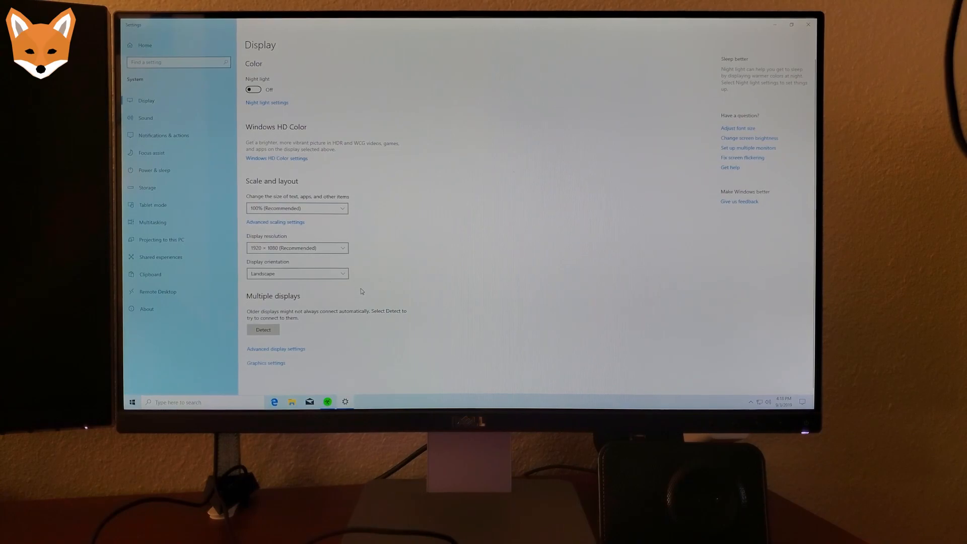
# - Show the available display resolutions, with 1920 × 1080 recommended
pyautogui.click(296, 247)
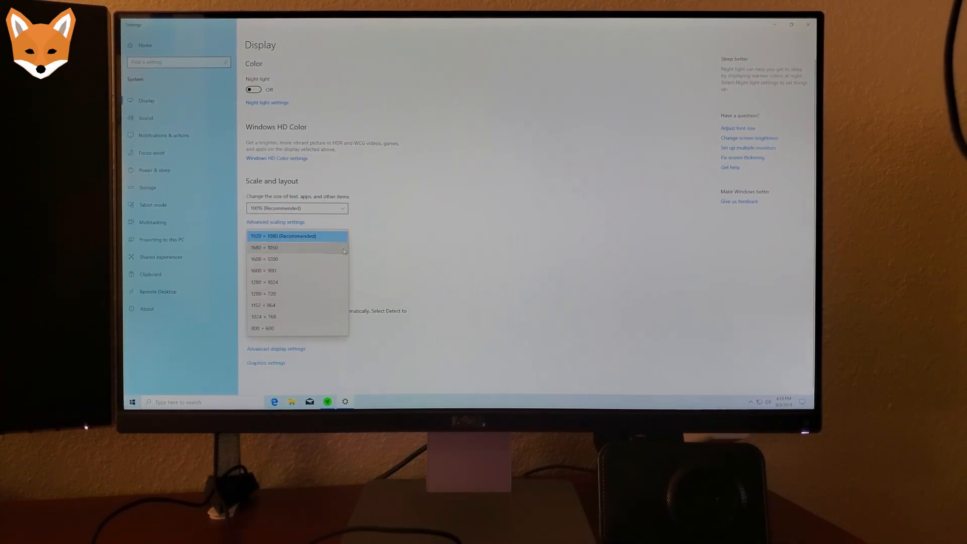